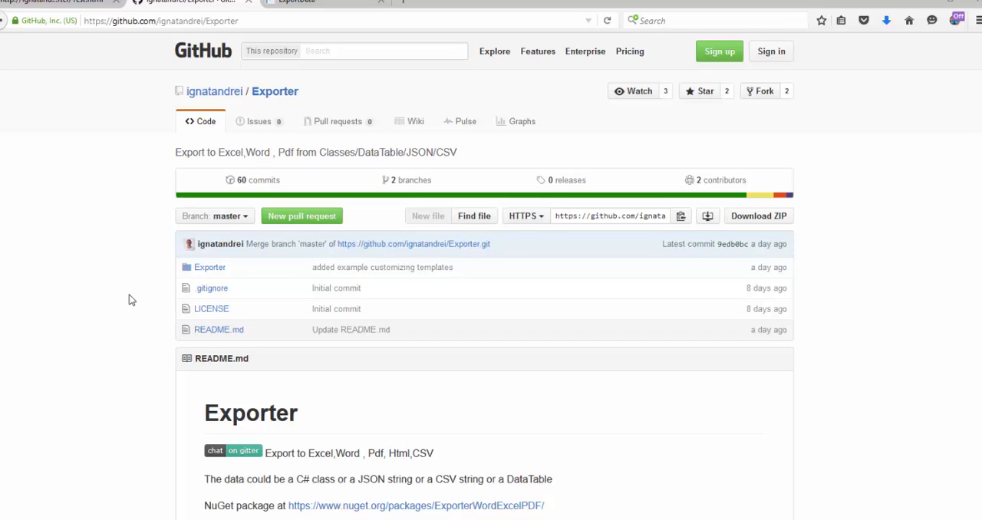
Step: Browse the Exporter README and open the project's wiki
{"action": "left_click", "coordinate": [177, 21]}
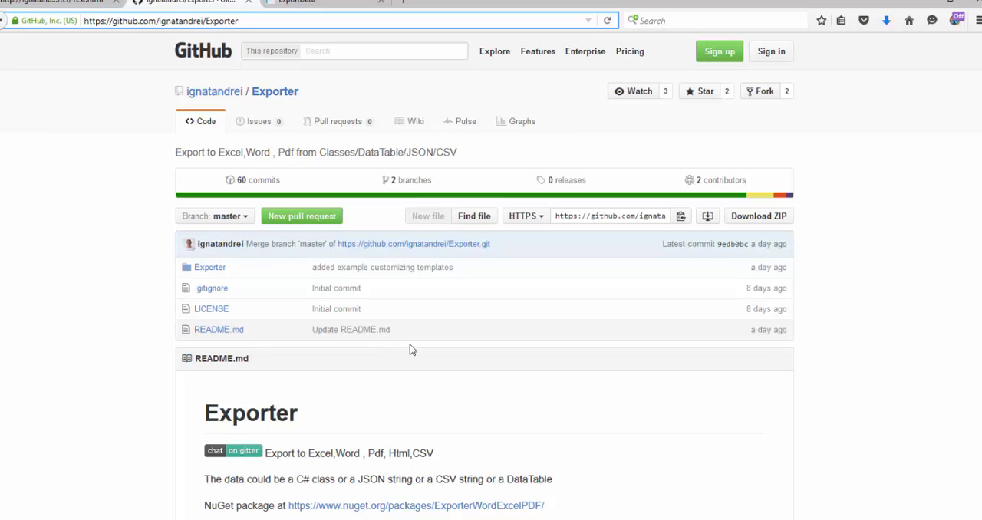
{"action": "scroll", "scroll_direction": "down", "scroll_amount": 3}
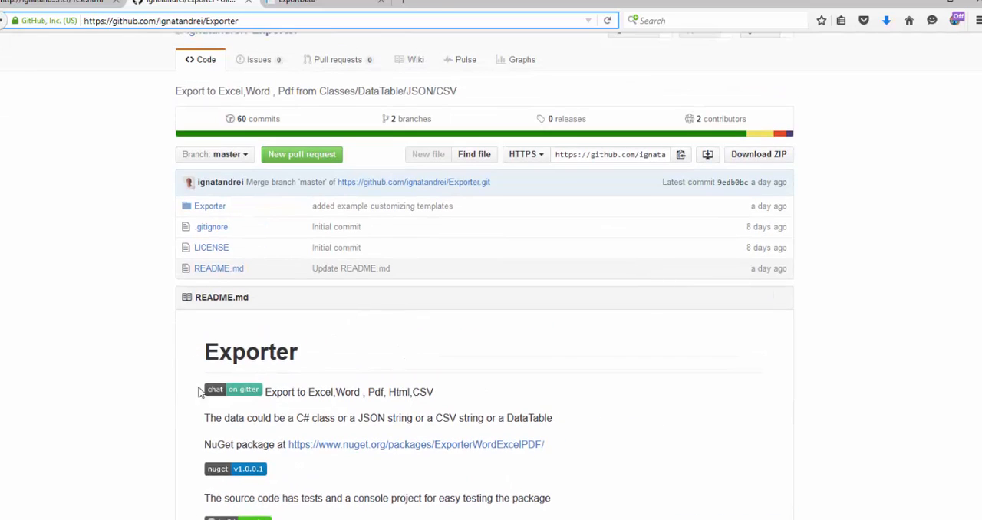
{"action": "scroll", "scroll_direction": "up", "scroll_amount": 3}
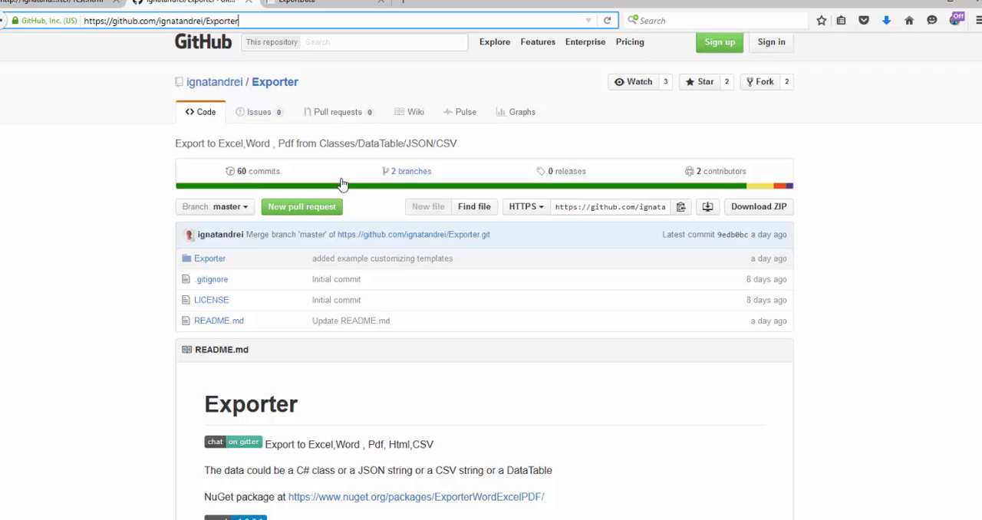
{"action": "left_click", "coordinate": [410, 112]}
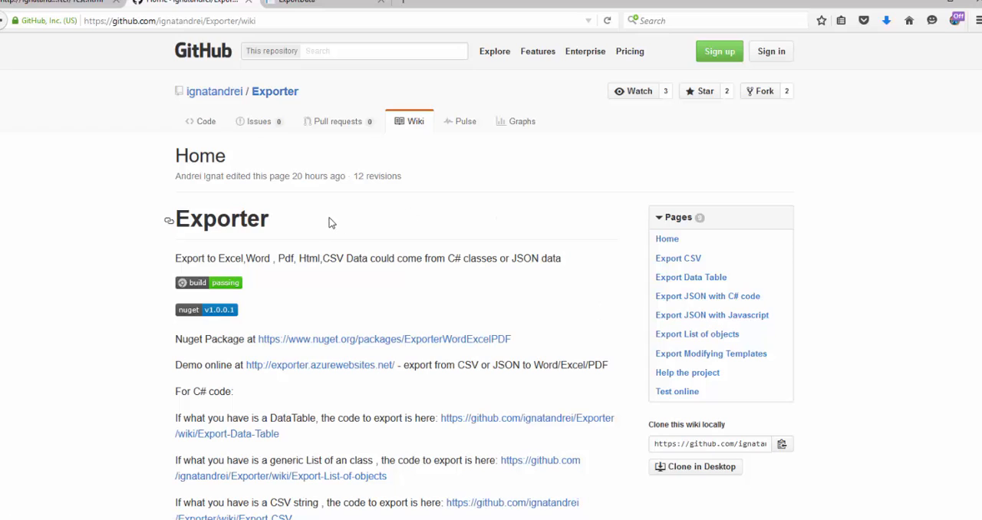
{"action": "mouse_move", "coordinate": [328, 17]}
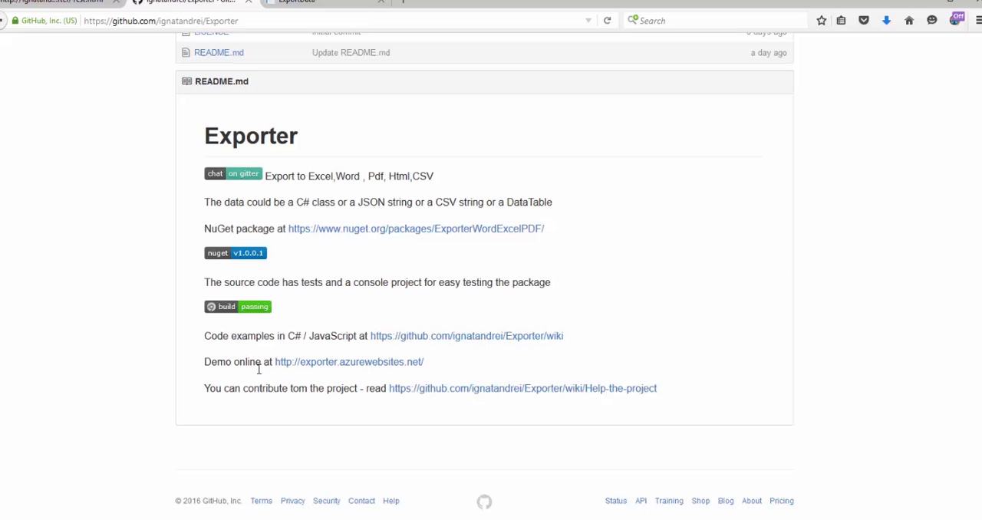
Step: Follow the online demo link and scroll to the Export Data sample CSV and JSON
{"action": "left_click", "coordinate": [348, 361]}
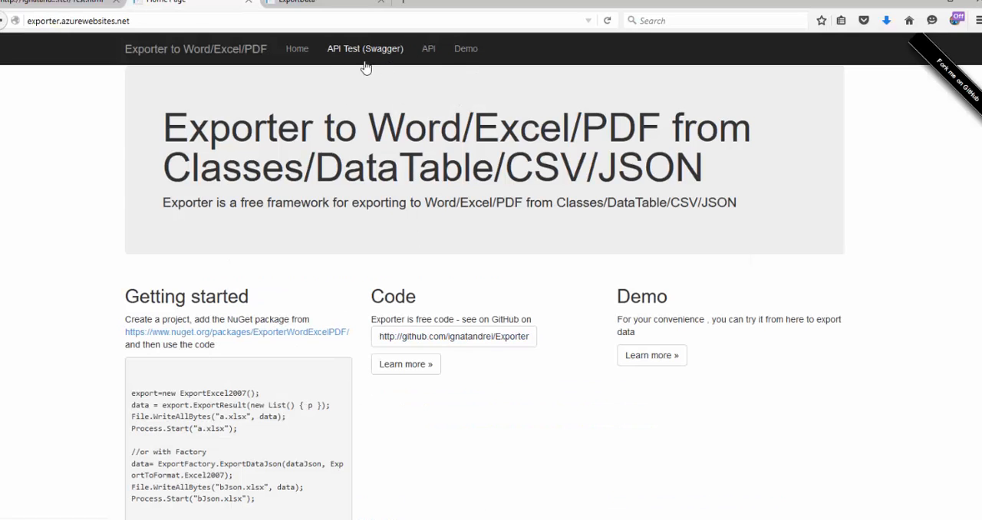
{"action": "left_click", "coordinate": [466, 48]}
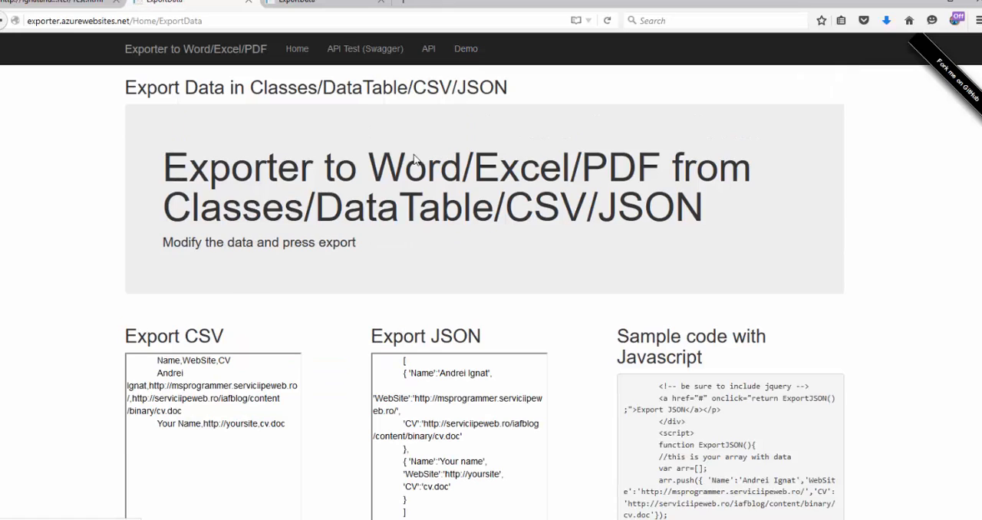
{"action": "scroll", "scroll_direction": "down", "scroll_amount": 3}
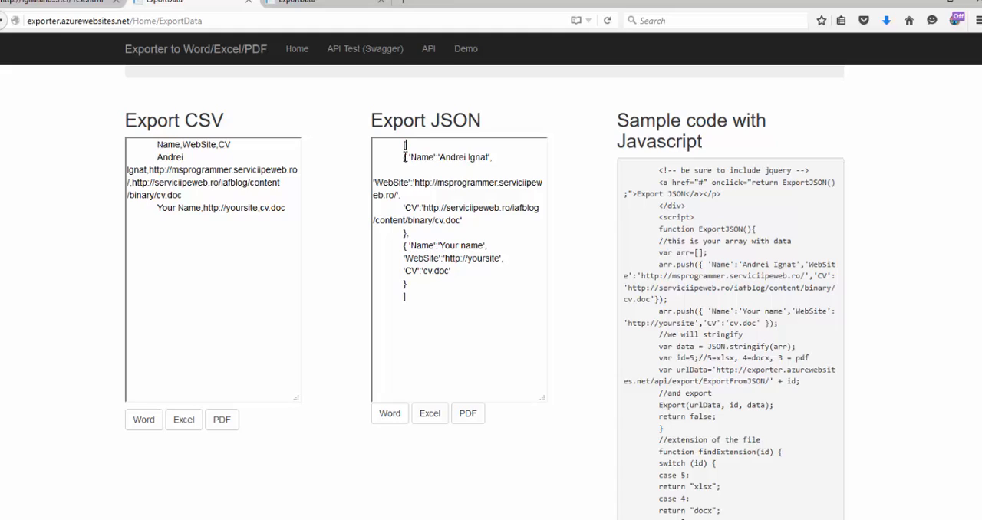
{"action": "left_click_drag", "start_coordinate": [404, 157], "coordinate": [406, 233]}
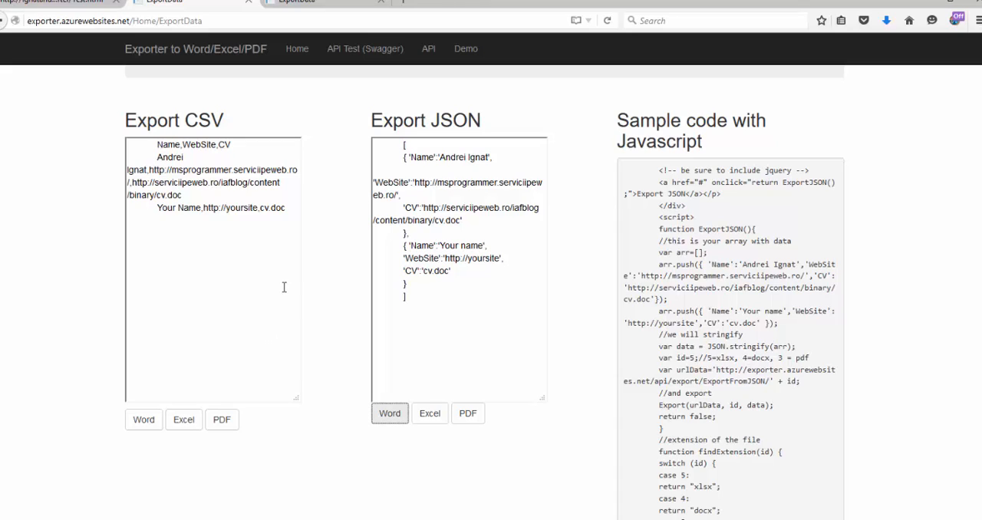
{"action": "mouse_move", "coordinate": [459, 288]}
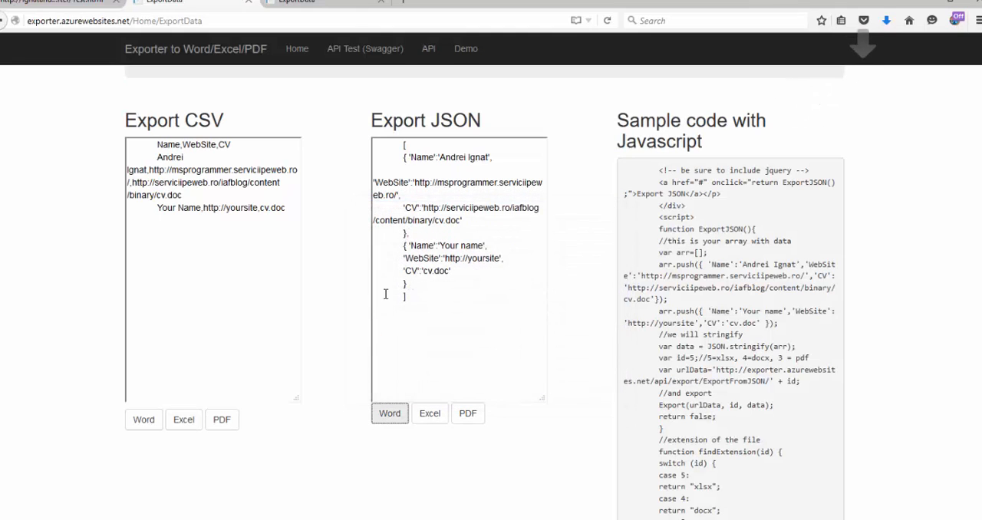
Step: Change the second record's CV to cvxxx.doc, export the JSON to Excel, and open the download
{"action": "left_click", "coordinate": [388, 413]}
{"action": "type", "text": "xxx"}
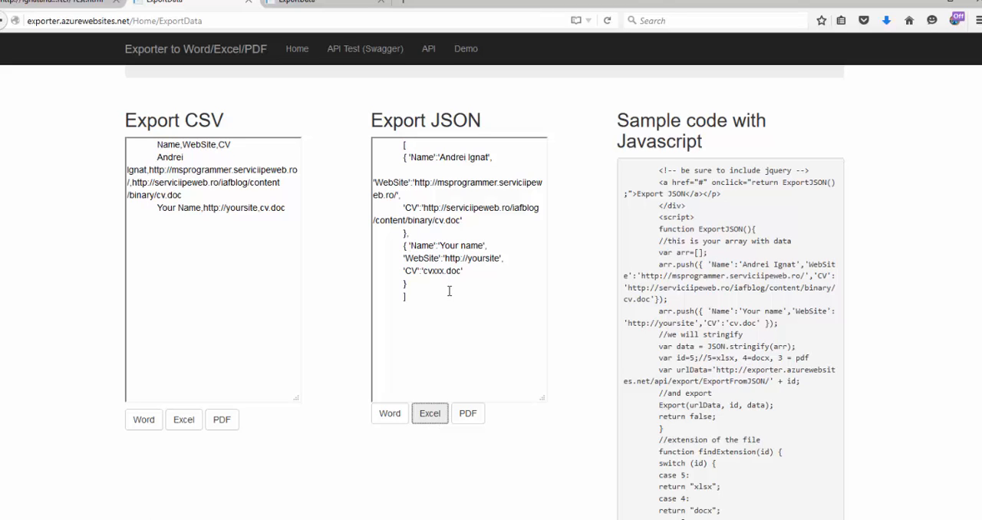
{"action": "left_click", "coordinate": [429, 413]}
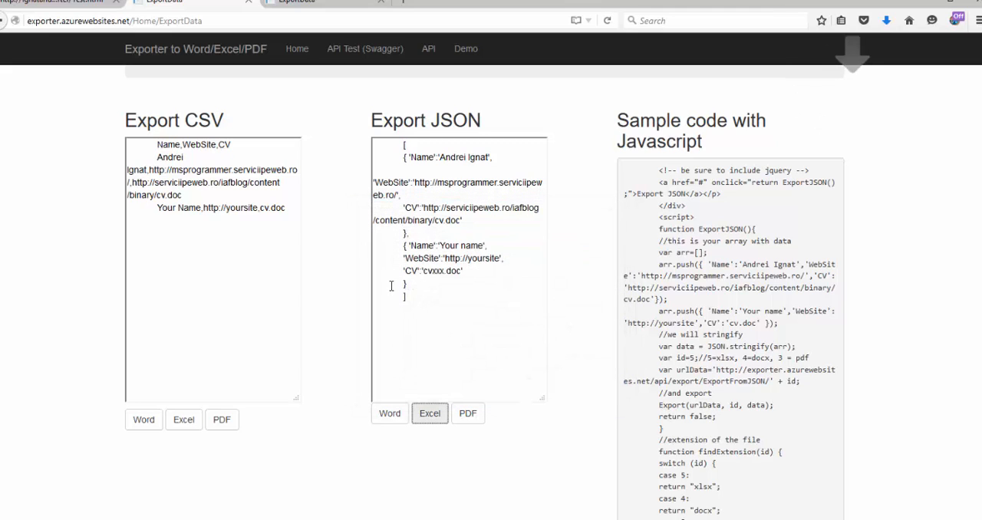
{"action": "left_click", "coordinate": [430, 413]}
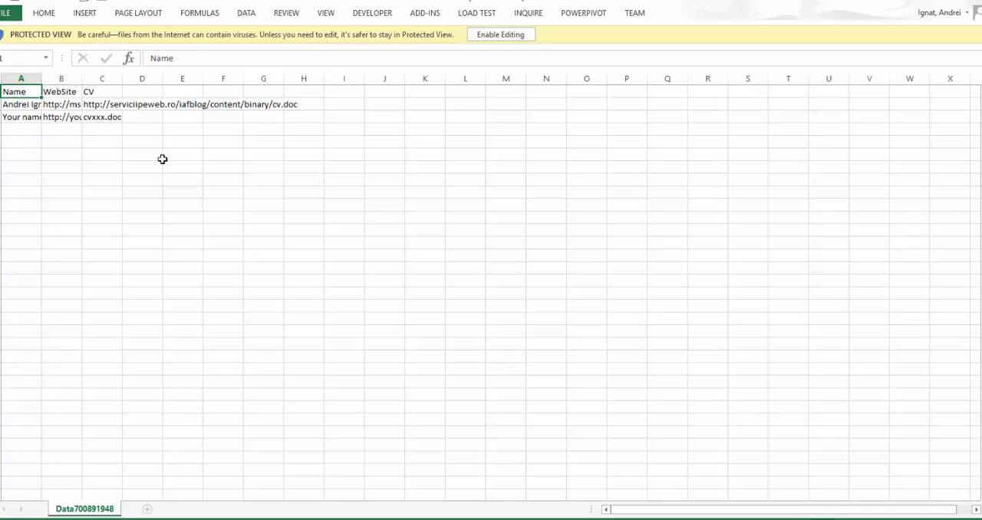
Step: Inspect the second record's WebSite and CV cells (B3, C3) in the workbook
{"action": "left_click", "coordinate": [61, 117]}
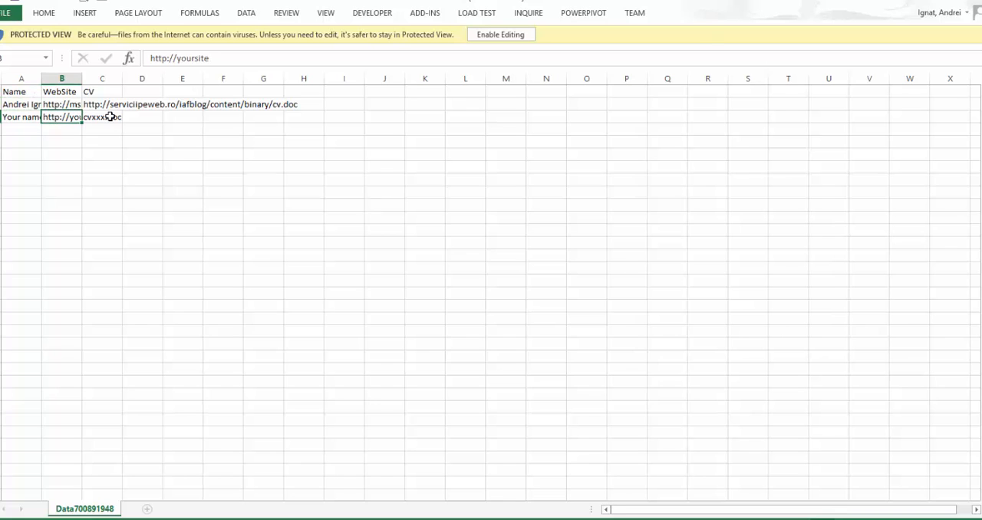
{"action": "left_click", "coordinate": [500, 34]}
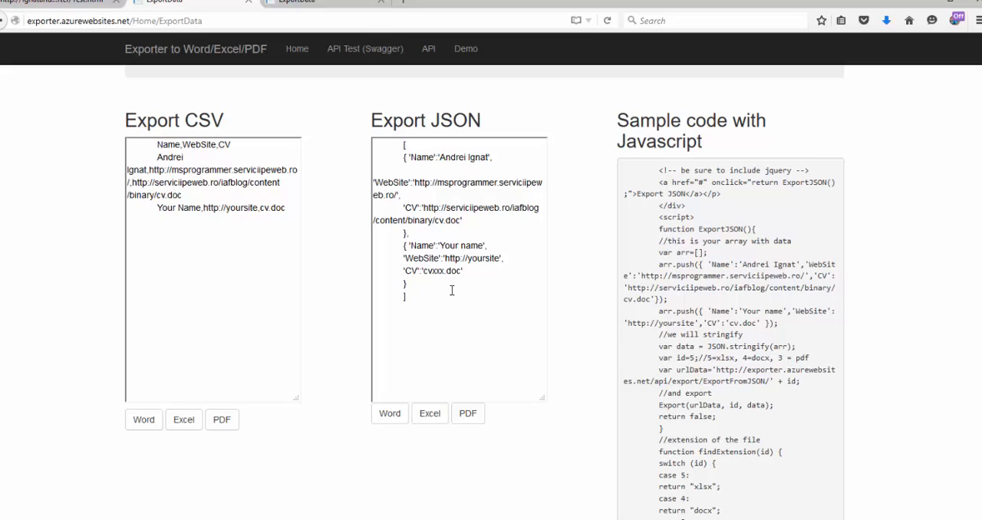
{"action": "mouse_move", "coordinate": [750, 224]}
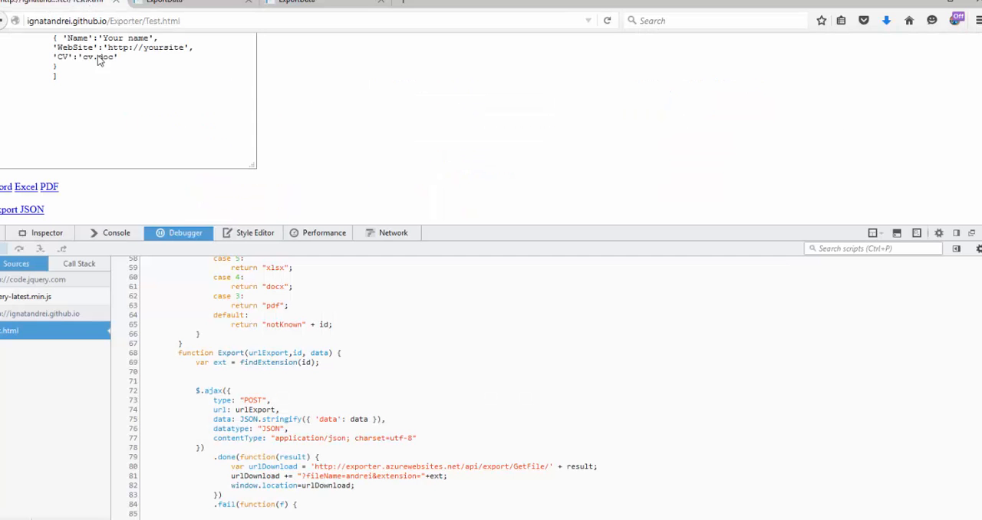
{"action": "mouse_move", "coordinate": [83, 209]}
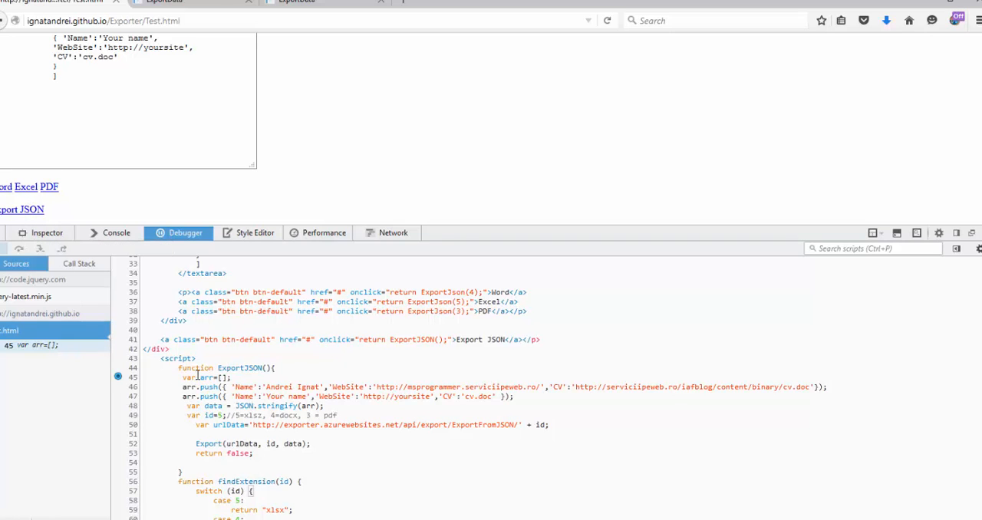
Step: Scroll the Test.html source down toward the ExportJSON function
{"action": "scroll", "scroll_direction": "down", "scroll_amount": 3}
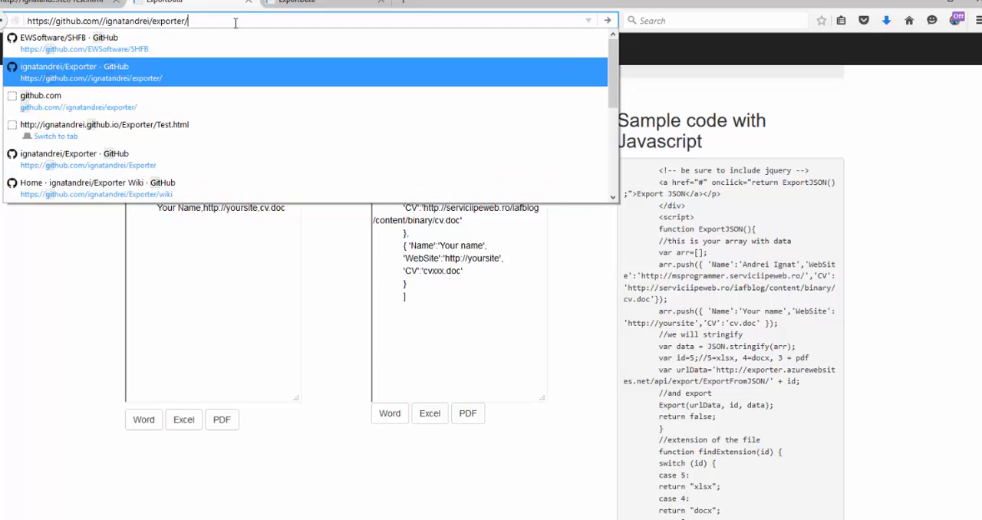
Step: Open the Exporter wiki's 'Export JSON with Javascript' page and highlight urlData in the sample code
{"action": "left_click", "coordinate": [115, 69]}
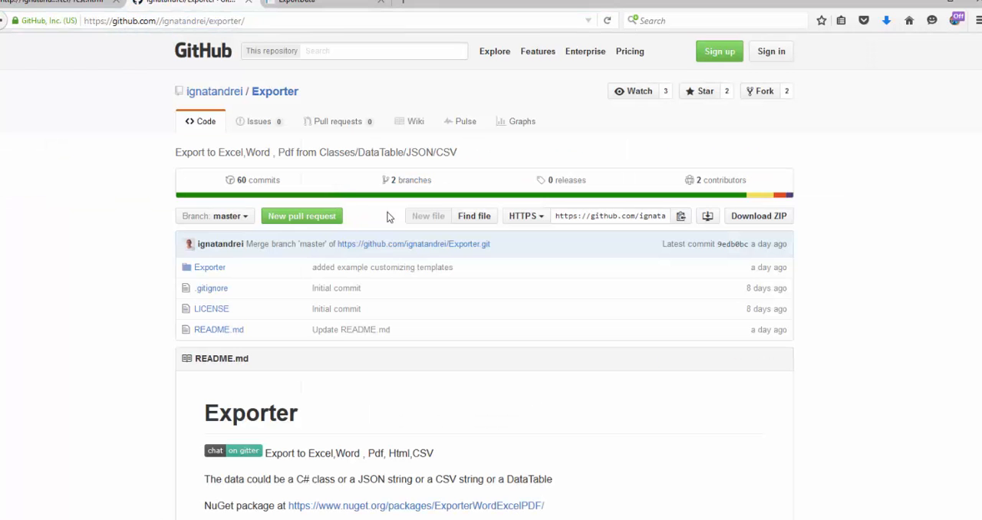
{"action": "left_click", "coordinate": [414, 121]}
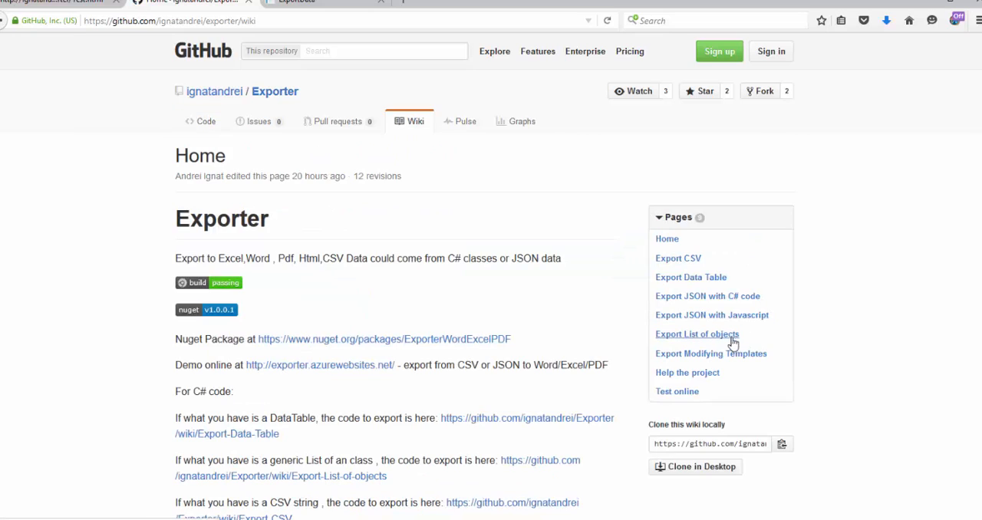
{"action": "mouse_move", "coordinate": [716, 321]}
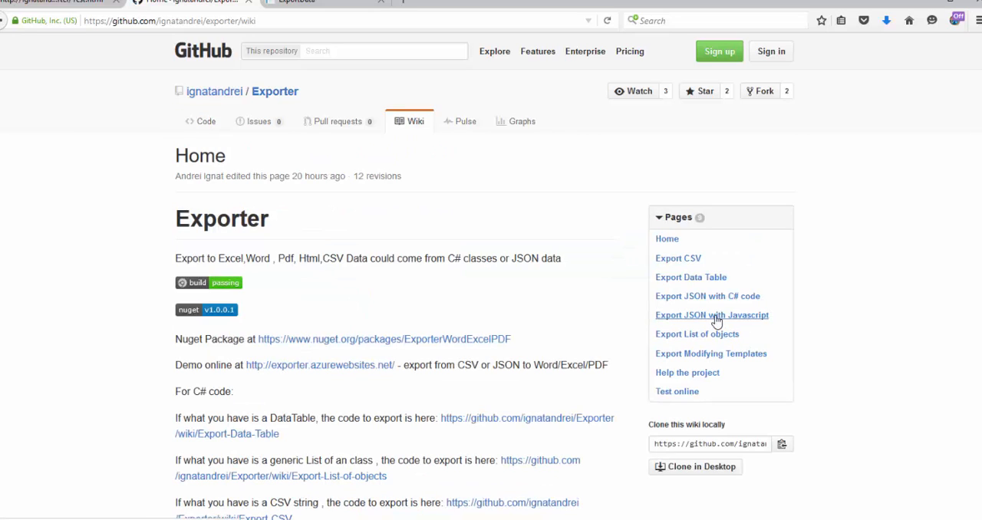
{"action": "left_click", "coordinate": [711, 315]}
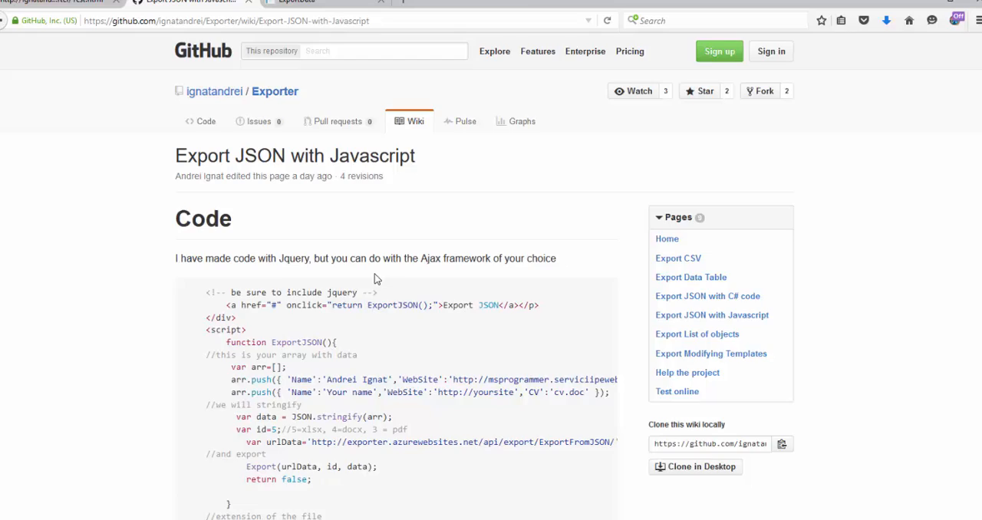
{"action": "scroll", "scroll_direction": "down", "scroll_amount": 3}
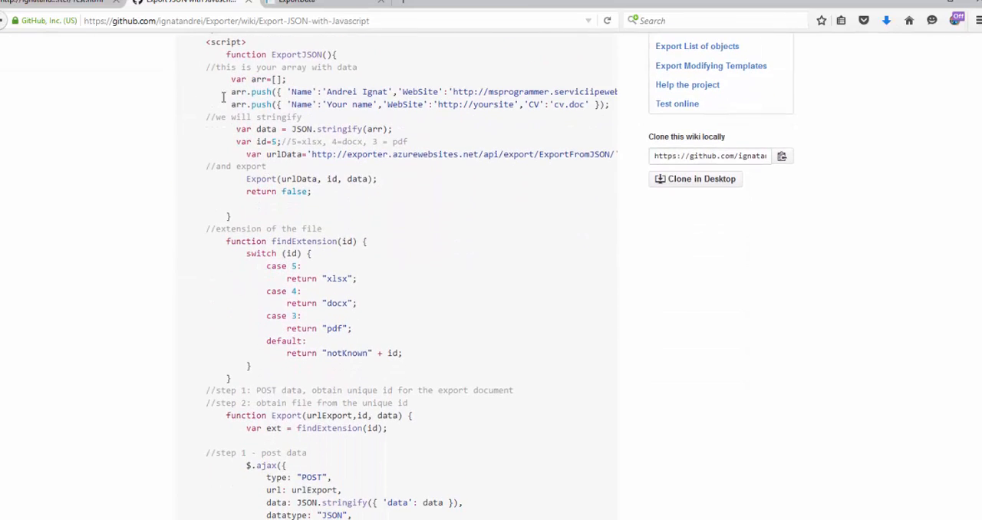
{"action": "left_click_drag", "start_coordinate": [230, 91], "coordinate": [322, 91]}
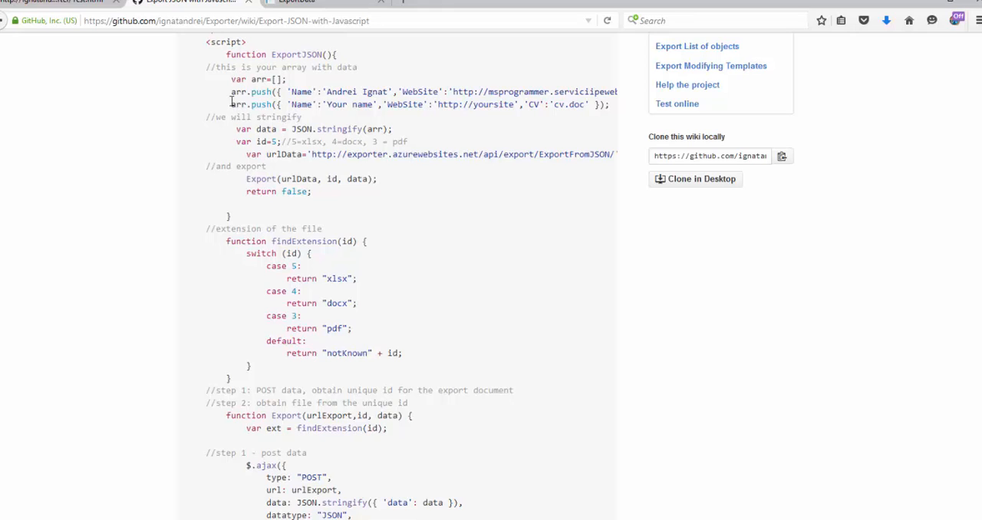
{"action": "double_click", "coordinate": [290, 154]}
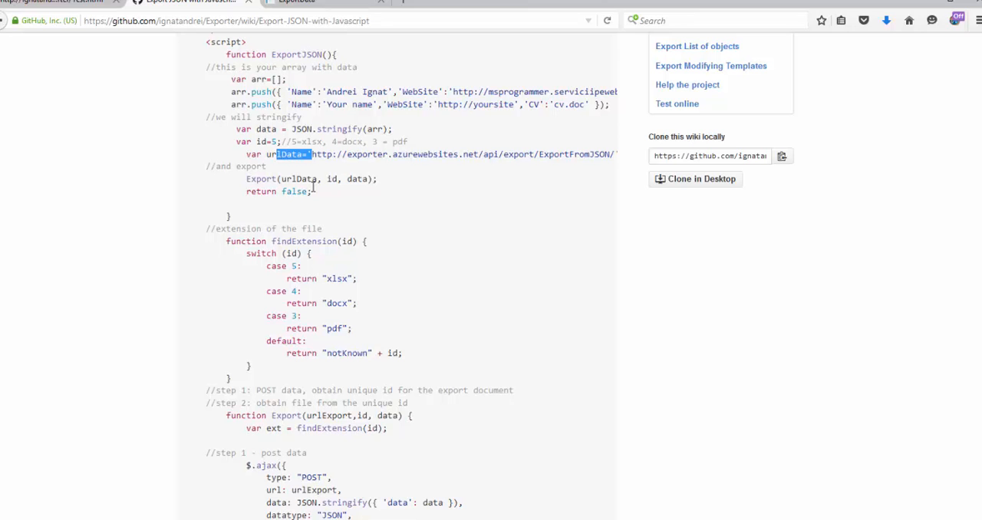
{"action": "scroll", "scroll_direction": "down", "scroll_amount": 3}
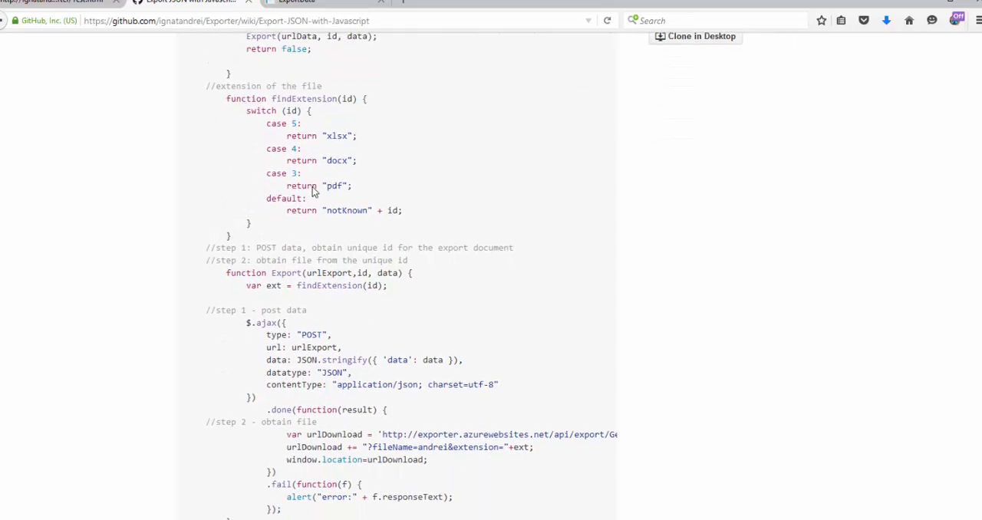
{"action": "scroll", "scroll_direction": "down", "scroll_amount": 3}
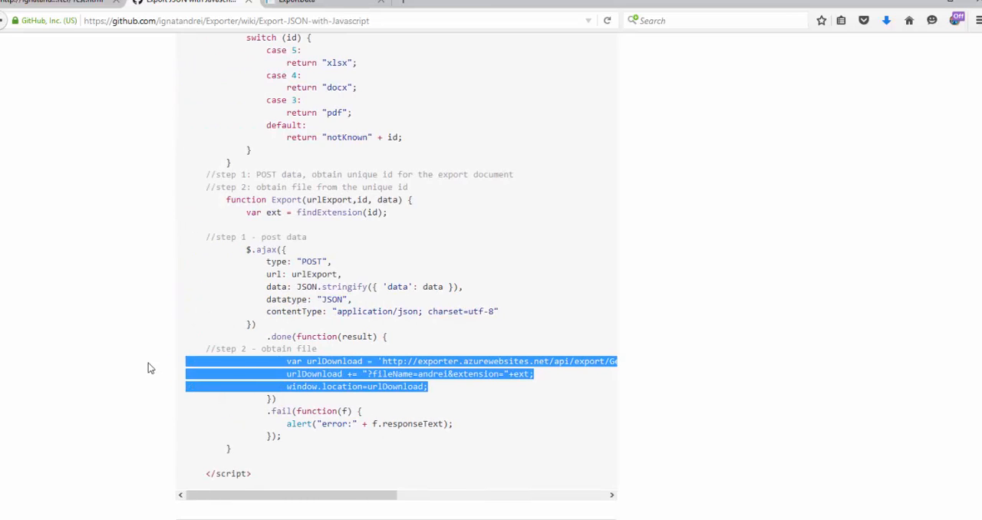
{"action": "left_click", "coordinate": [422, 386]}
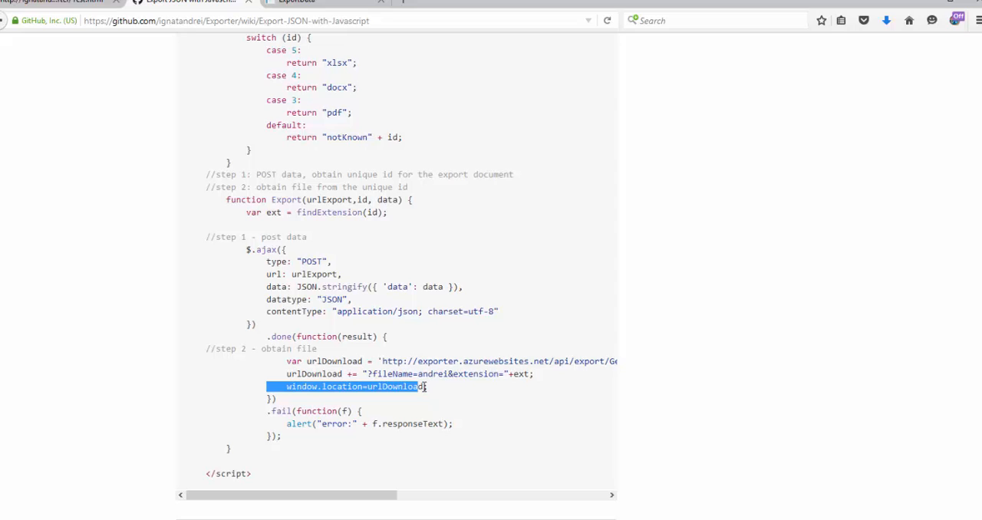
{"action": "left_click", "coordinate": [58, 5]}
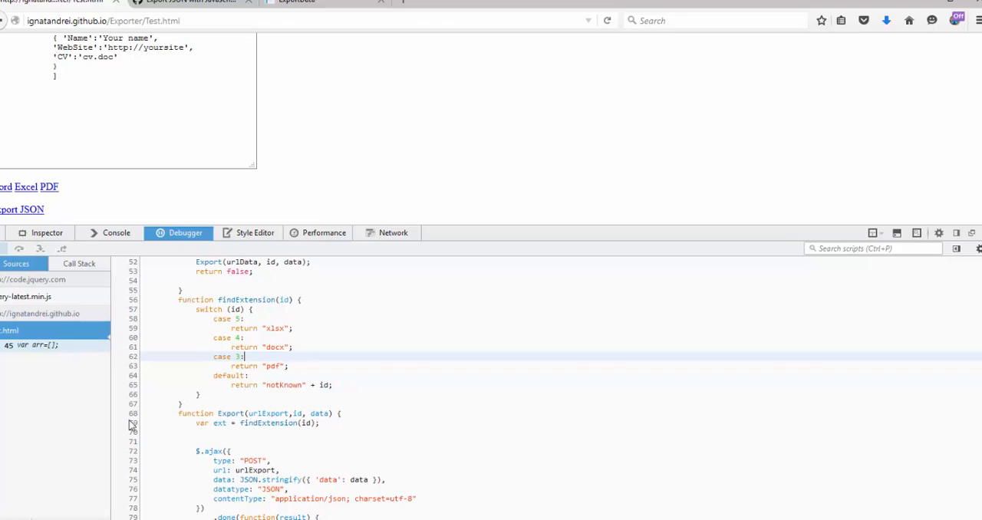
Step: Add a breakpoint on line 69, the first line of the Export function
{"action": "left_click", "coordinate": [133, 422]}
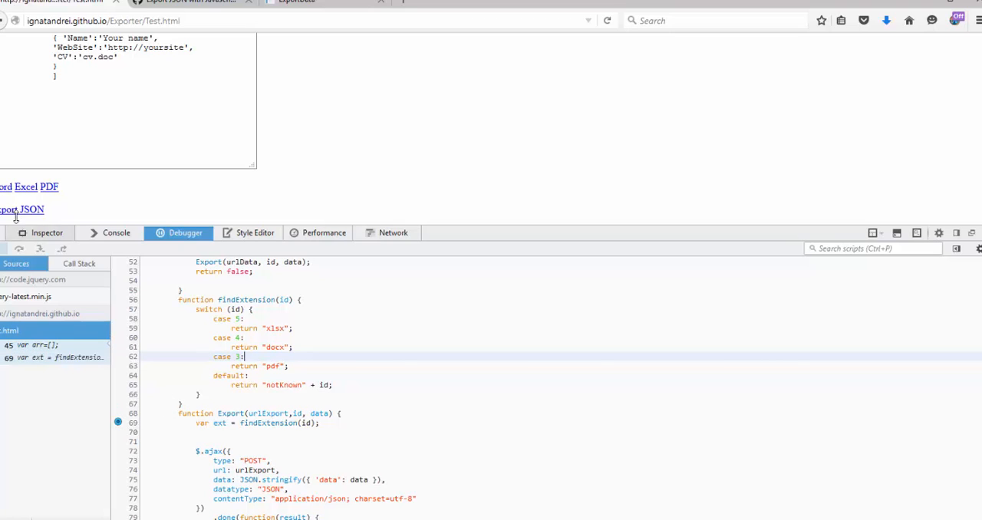
{"action": "mouse_move", "coordinate": [34, 209]}
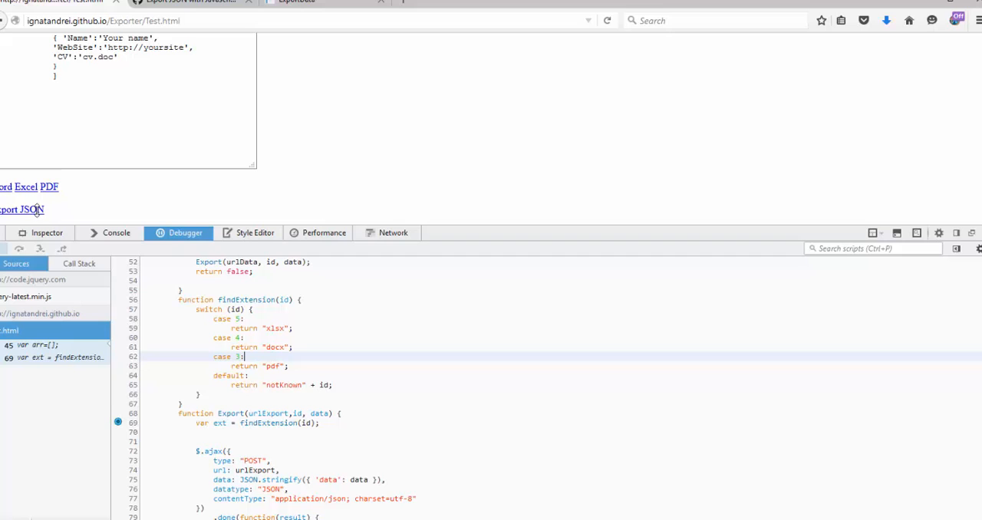